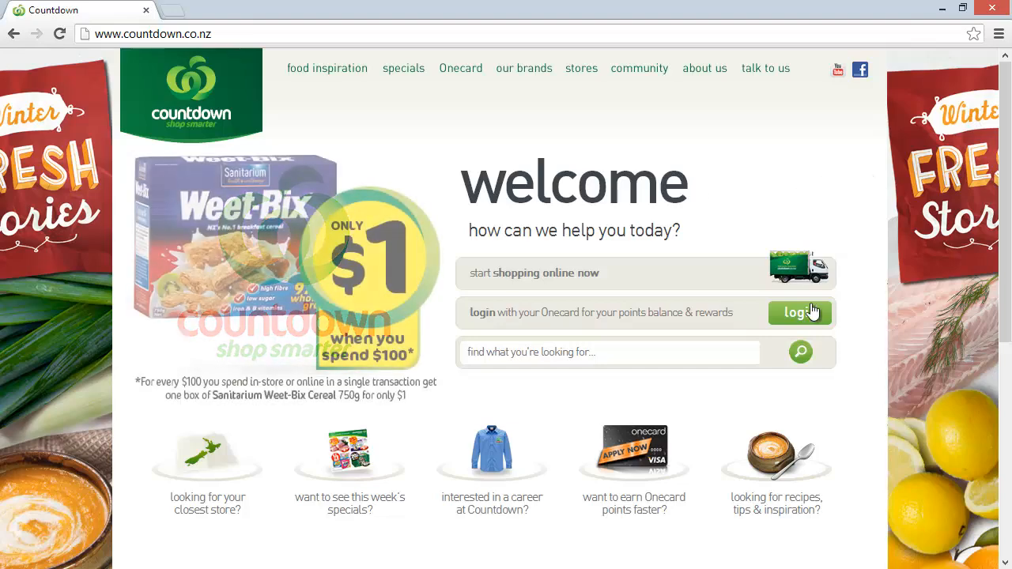
Open DevTools, reopen the login panel, and inspect the second customer-login request's HTTPS URL
click(800, 313)
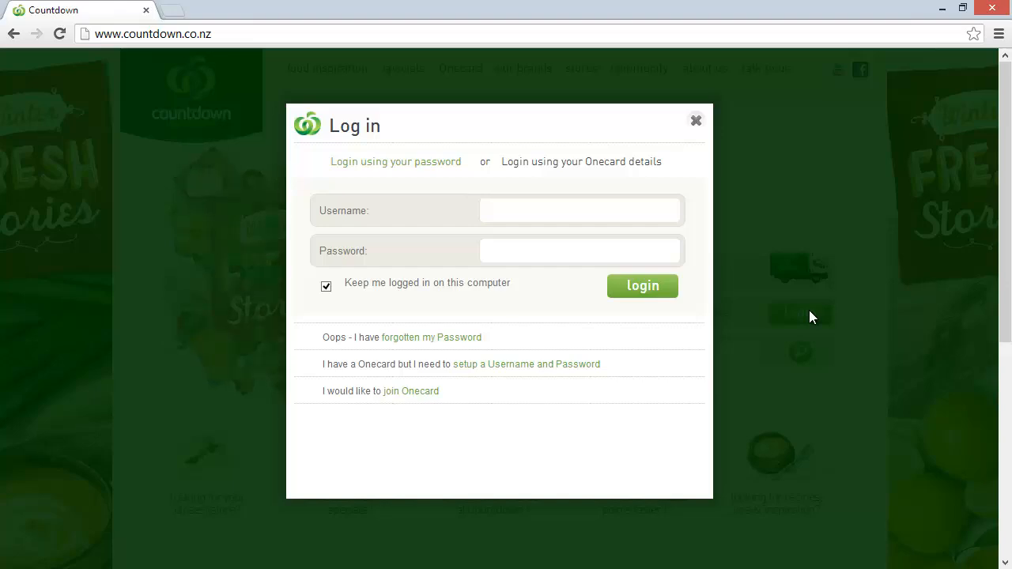
mouse_move(723, 162)
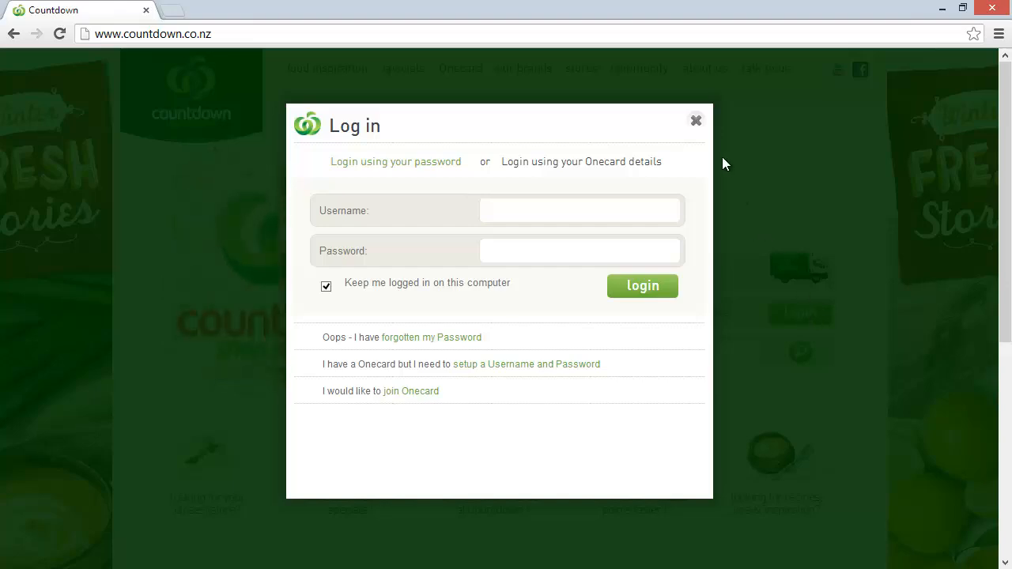
click(696, 120)
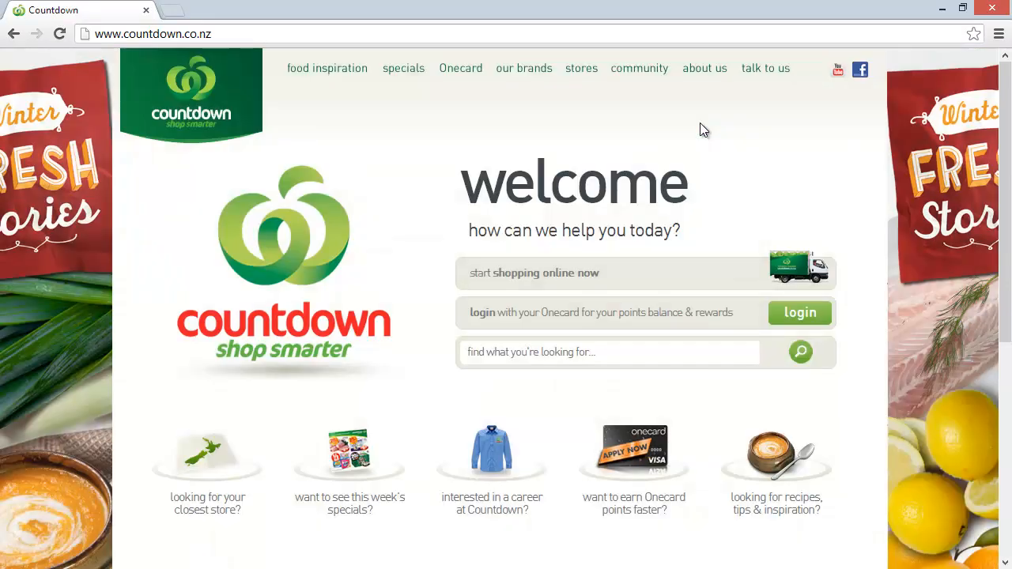
key(F12)
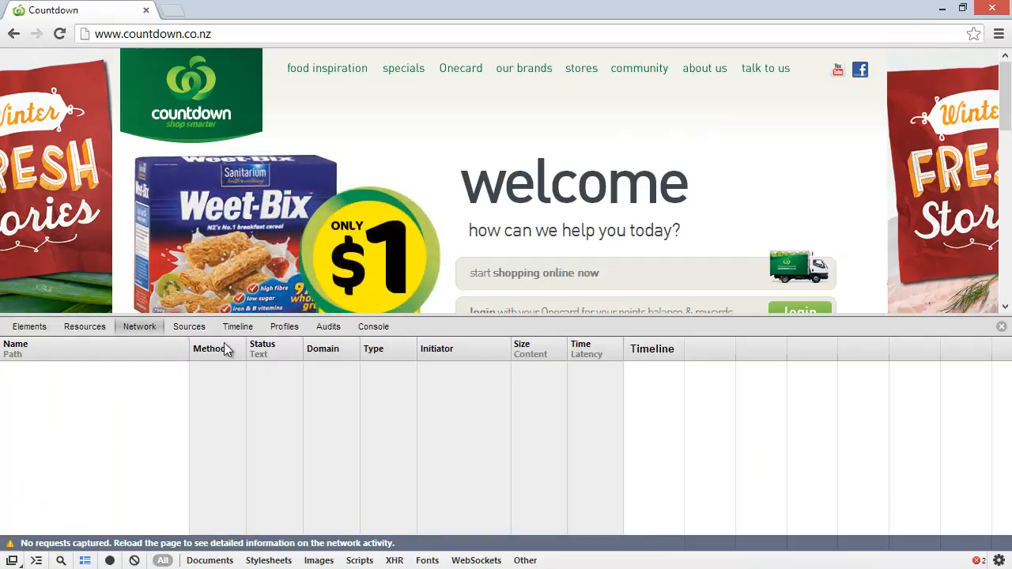
mouse_move(951, 311)
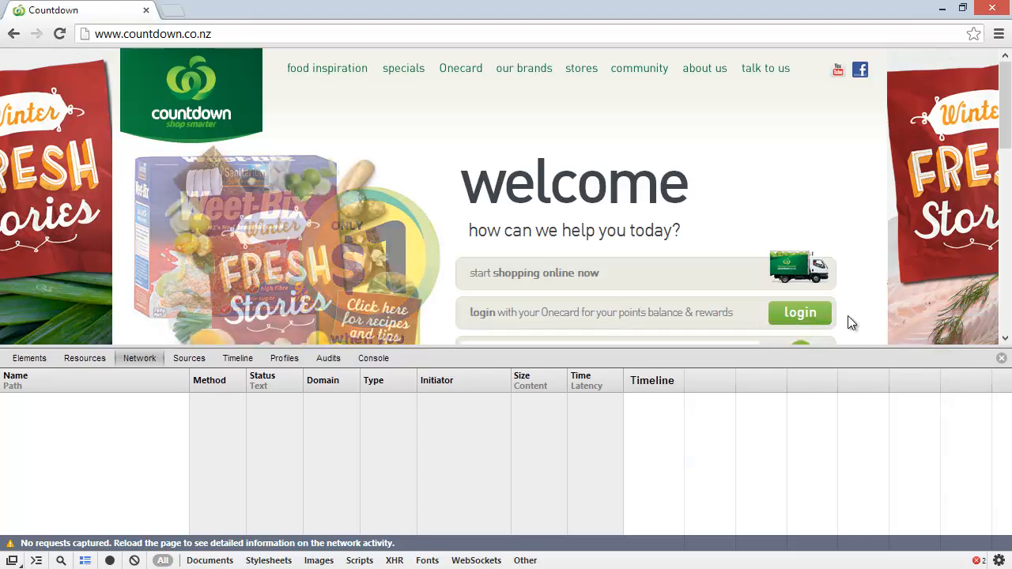
click(799, 313)
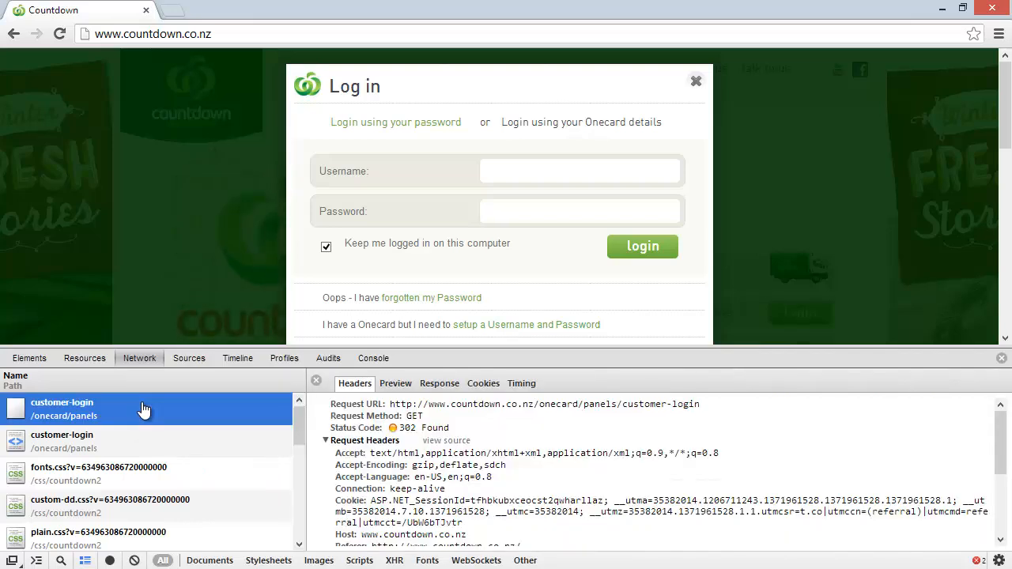
mouse_move(422, 427)
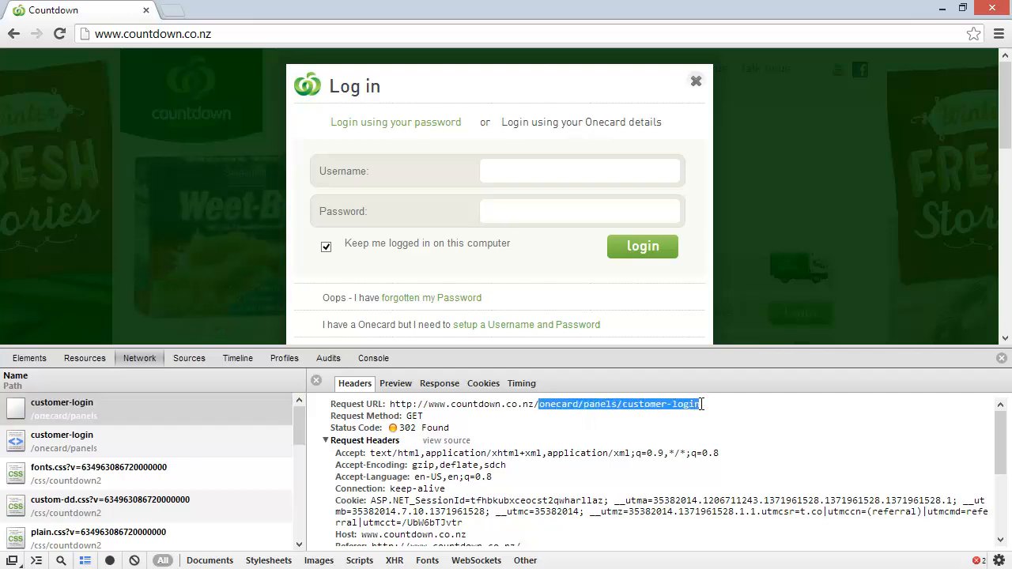
mouse_move(529, 434)
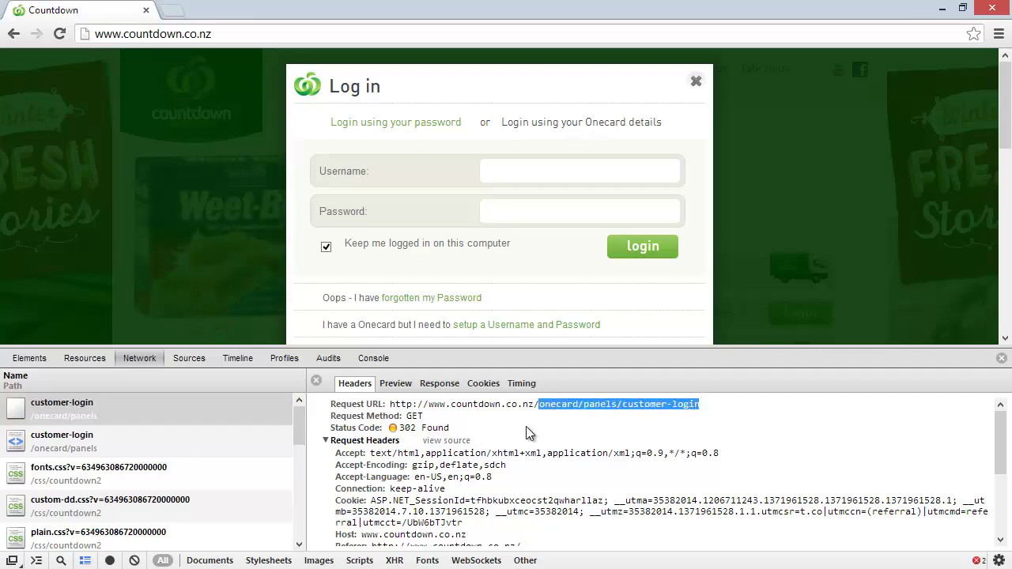
click(71, 441)
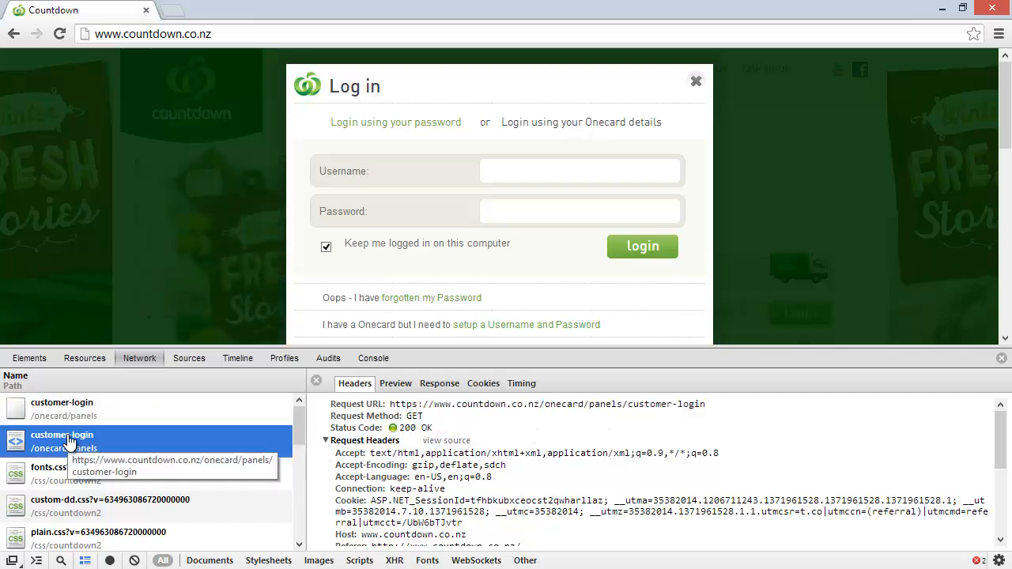
mouse_move(417, 423)
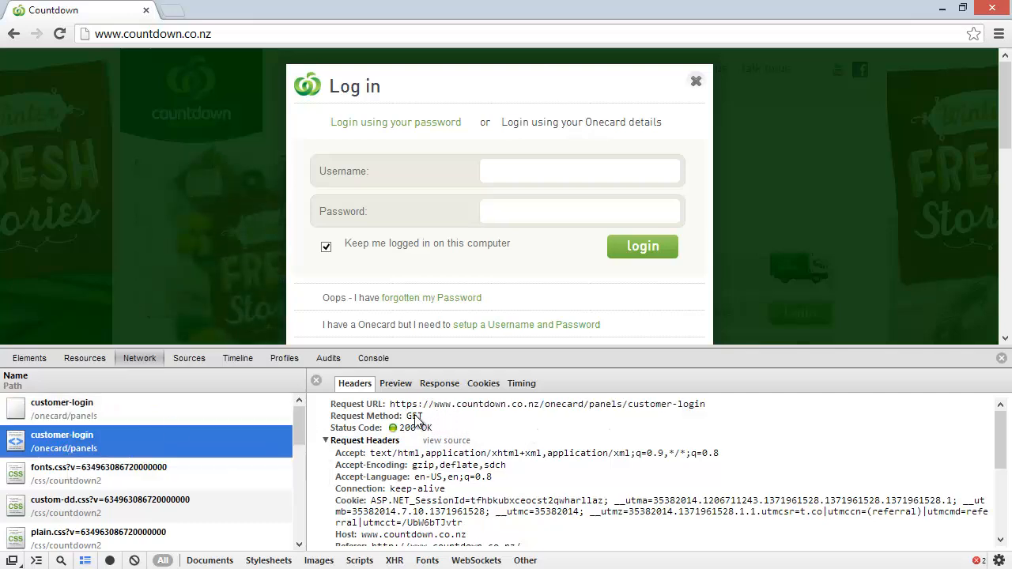
double_click(403, 404)
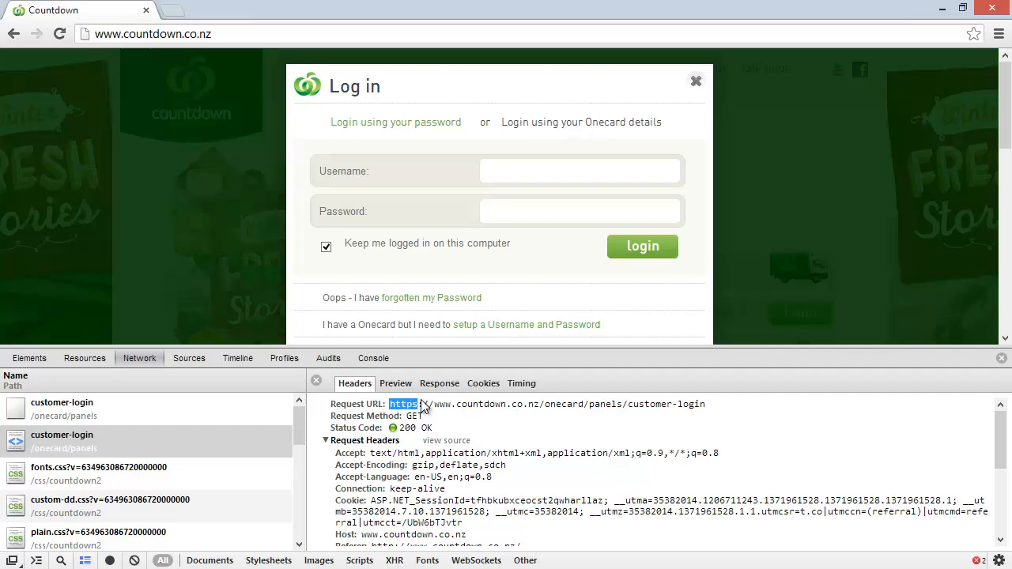
mouse_move(625, 429)
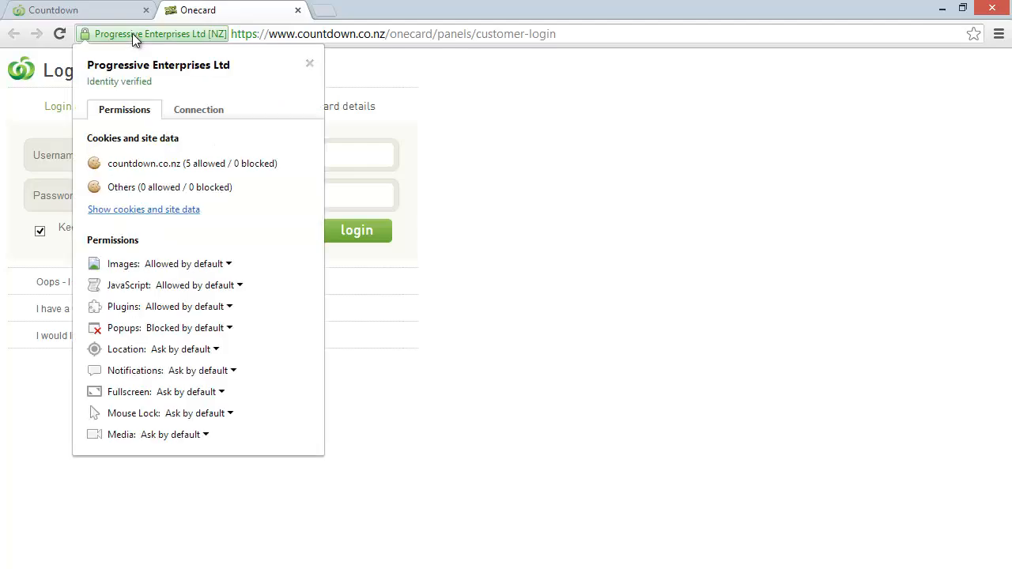
View the padlock identity details showing Progressive Enterprises Ltd as verified
click(199, 109)
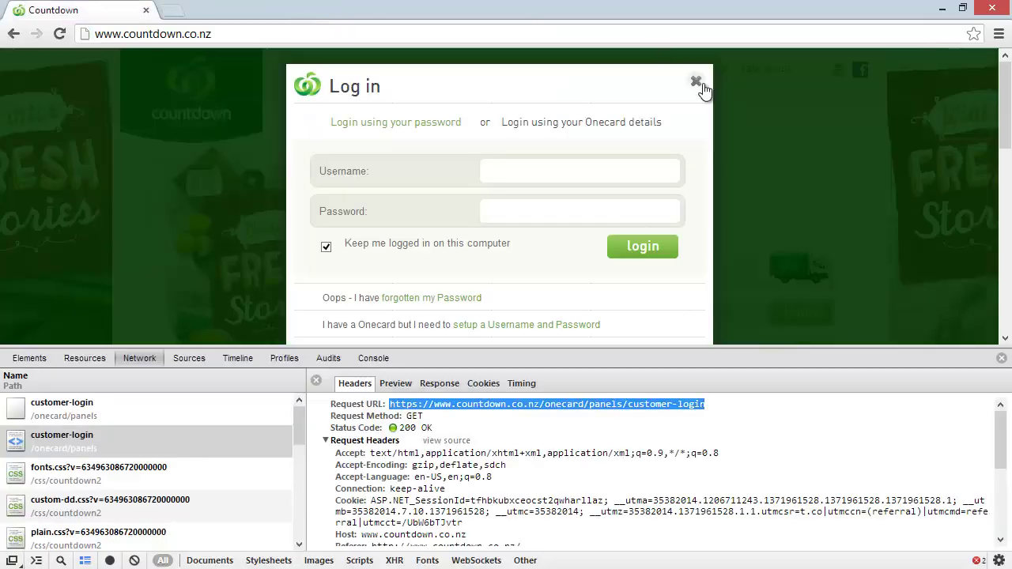
Dismiss the login dialog and inspect the homepage's login row element
click(695, 82)
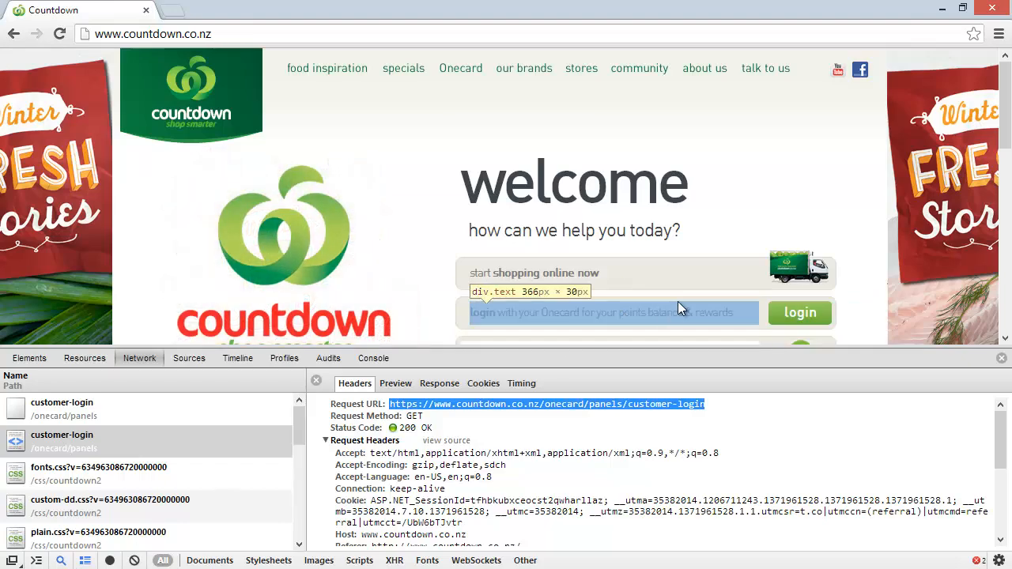
click(29, 358)
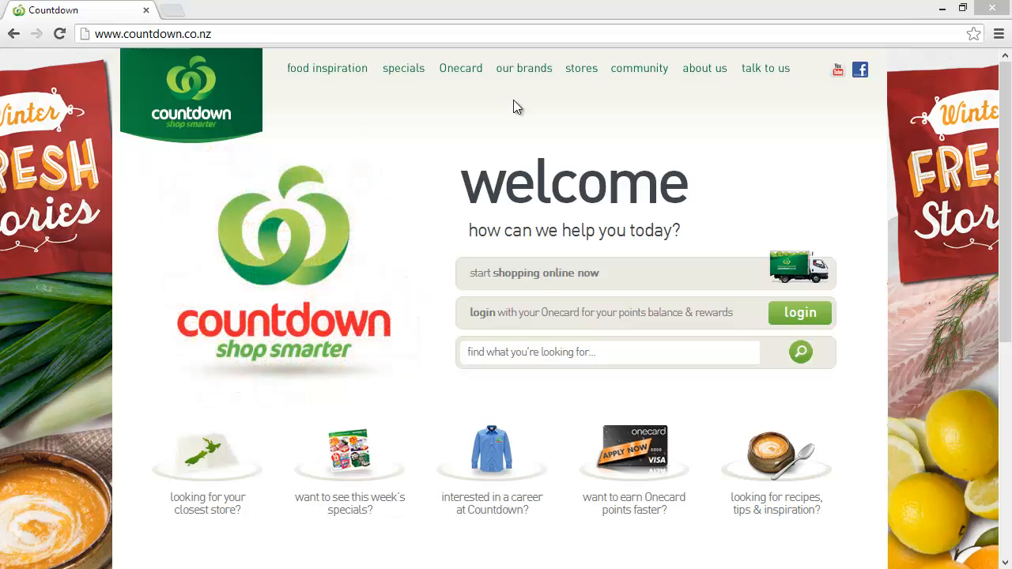
click(799, 312)
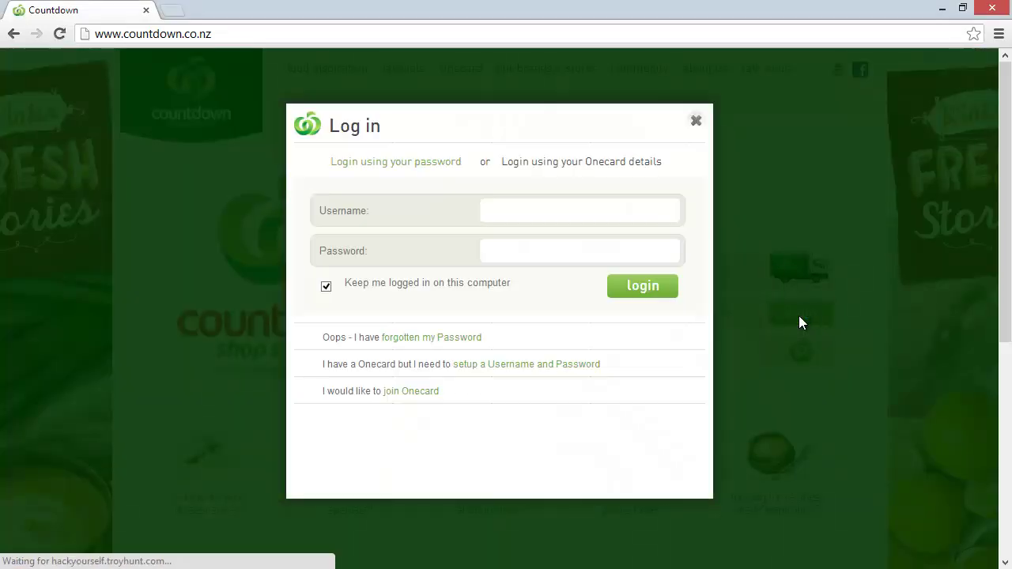
click(581, 211)
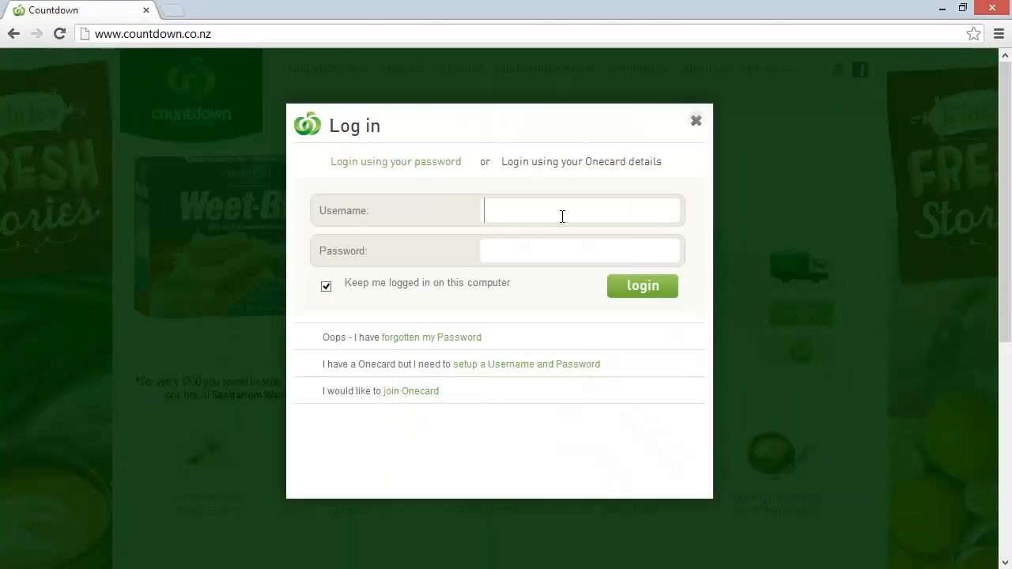
click(582, 210)
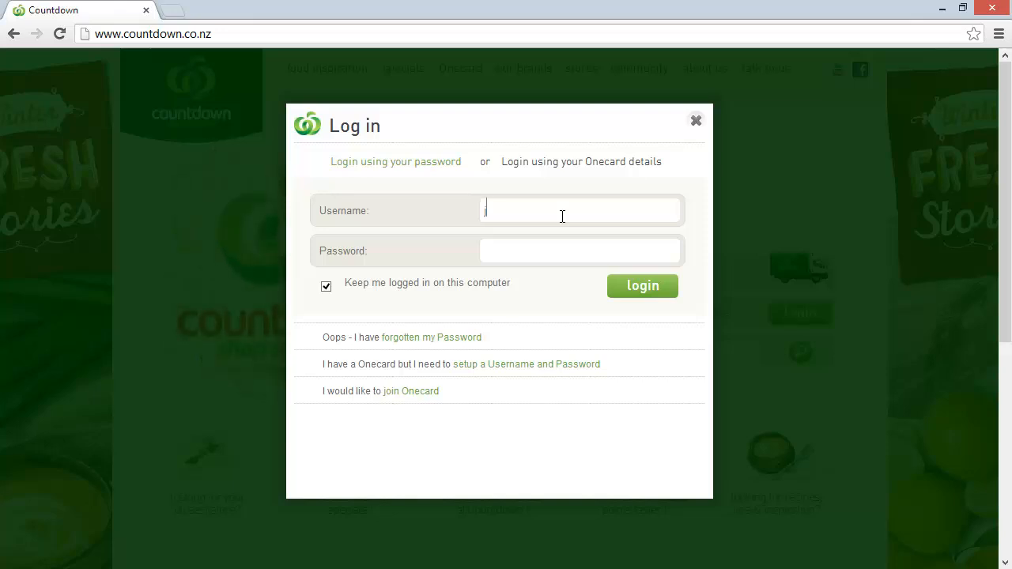
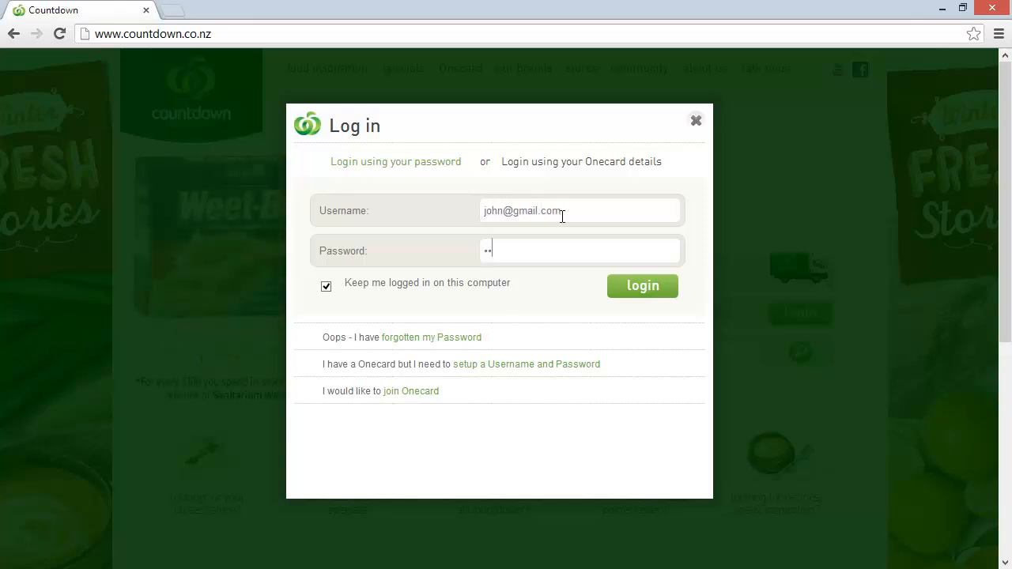
text(password)
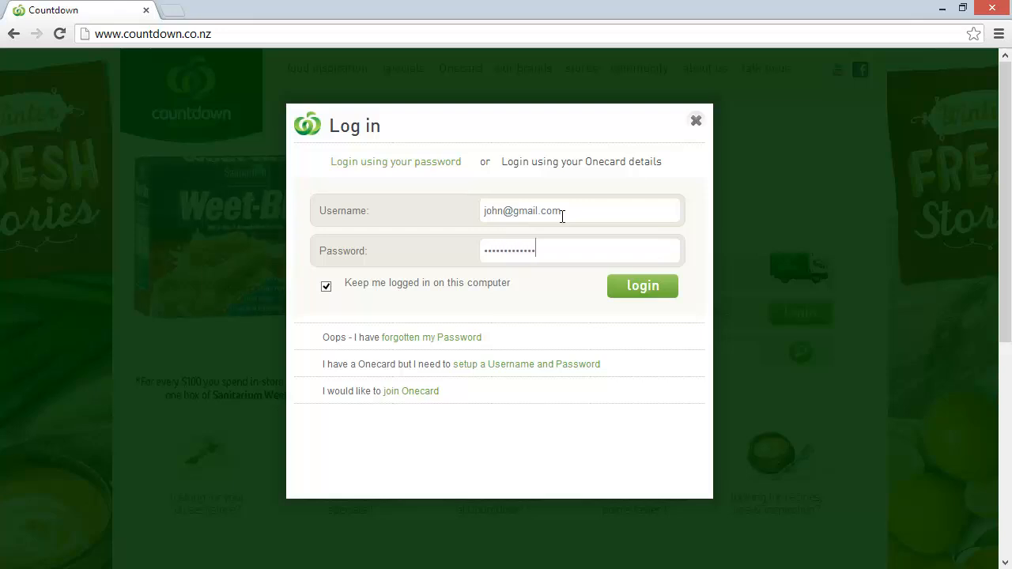
click(642, 286)
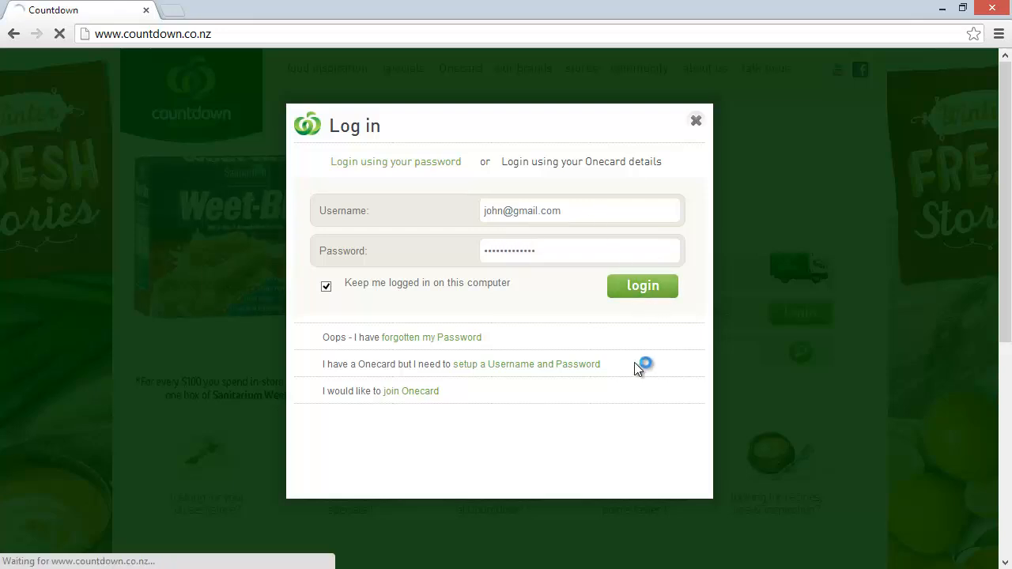
click(642, 286)
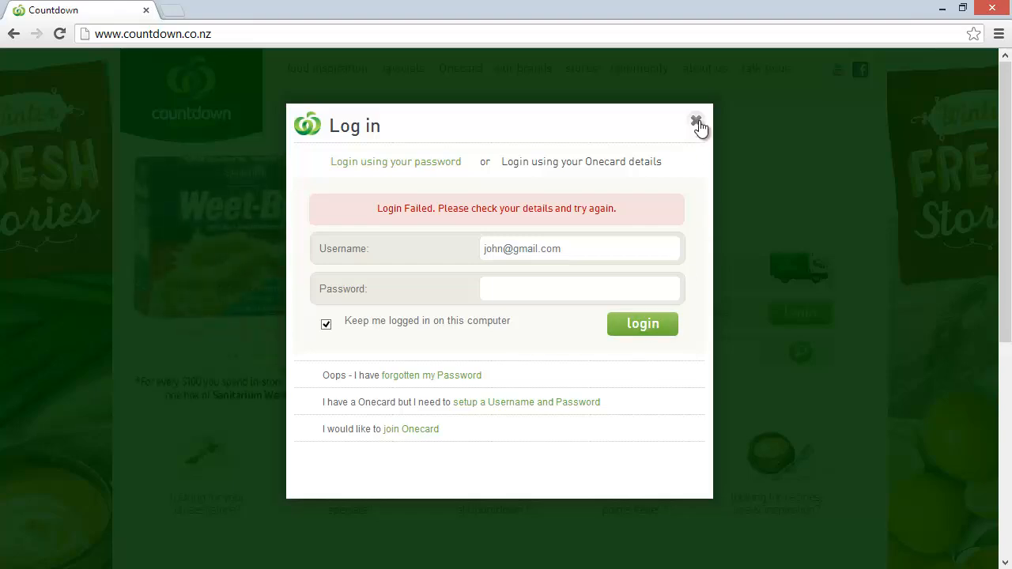
click(696, 125)
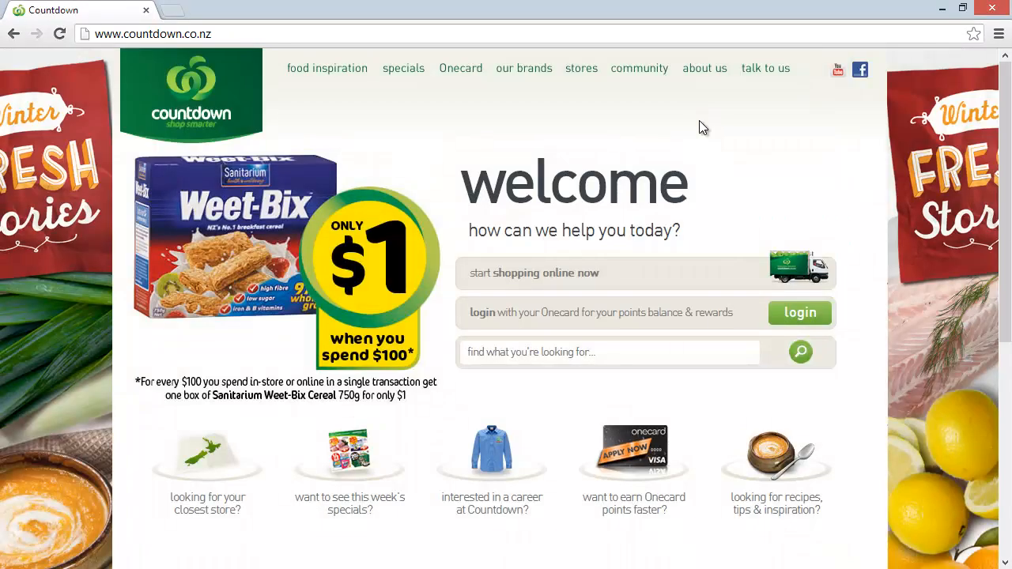
Open DevTools and select the homepage login button's anchor element
key(F12)
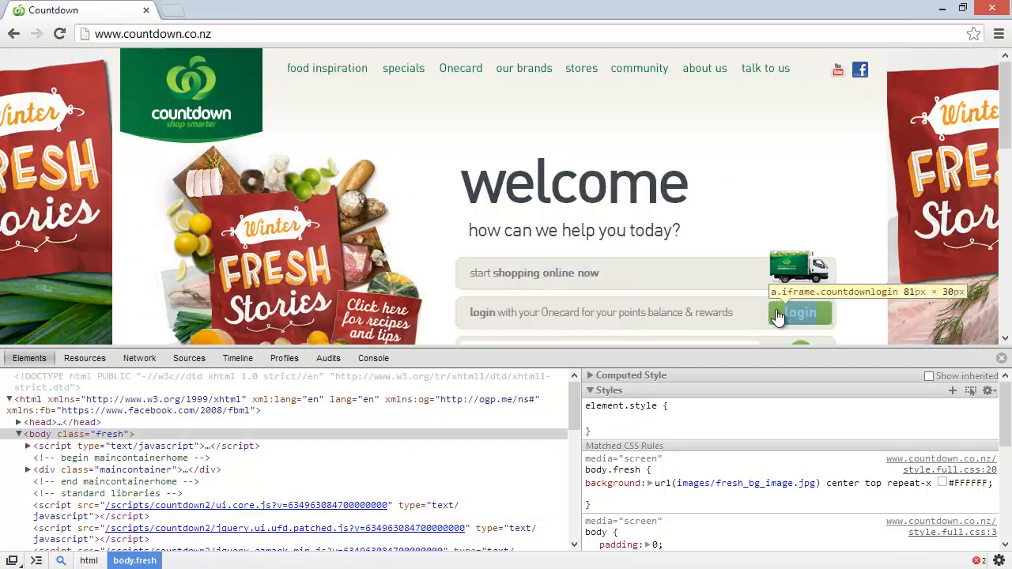
click(800, 312)
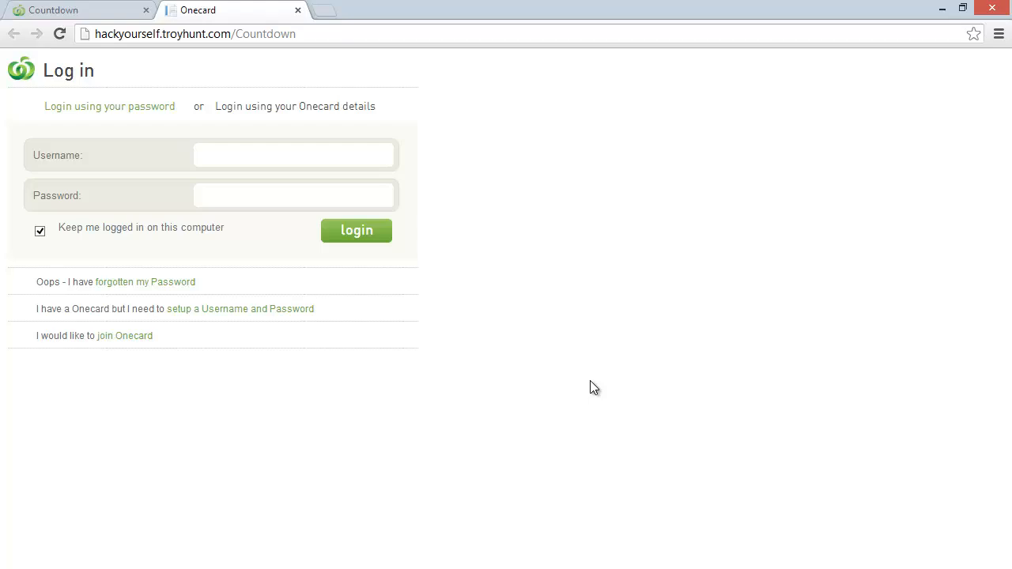
mouse_move(328, 83)
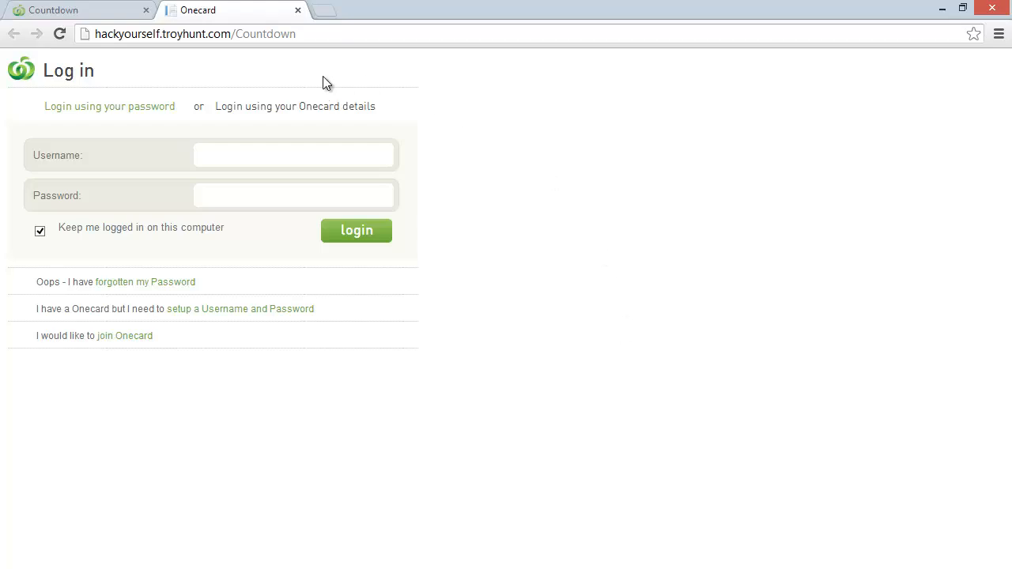
Close the hackyourself.troyhunt.com Onecard tab, returning to the Countdown homepage
click(190, 33)
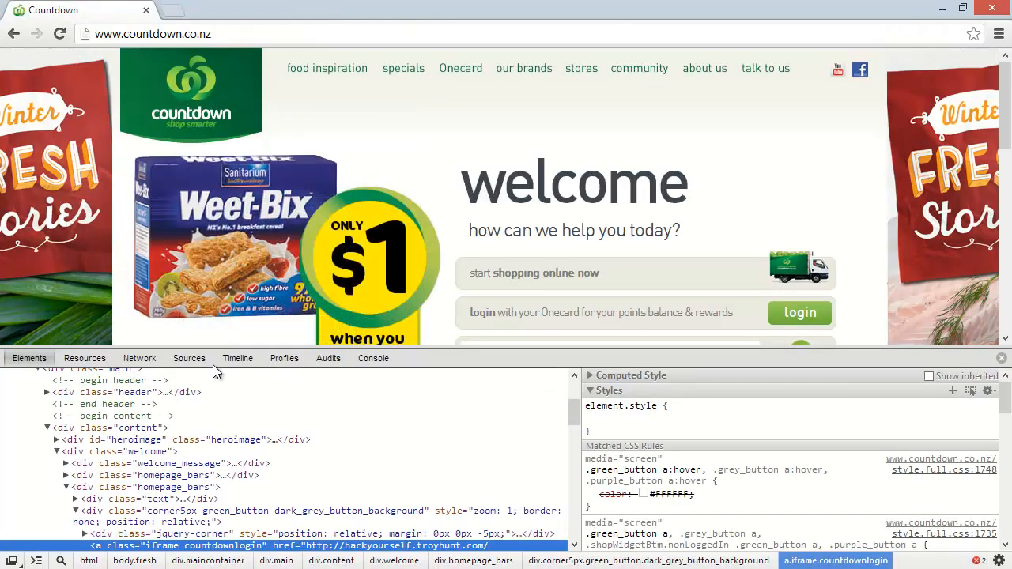
click(139, 358)
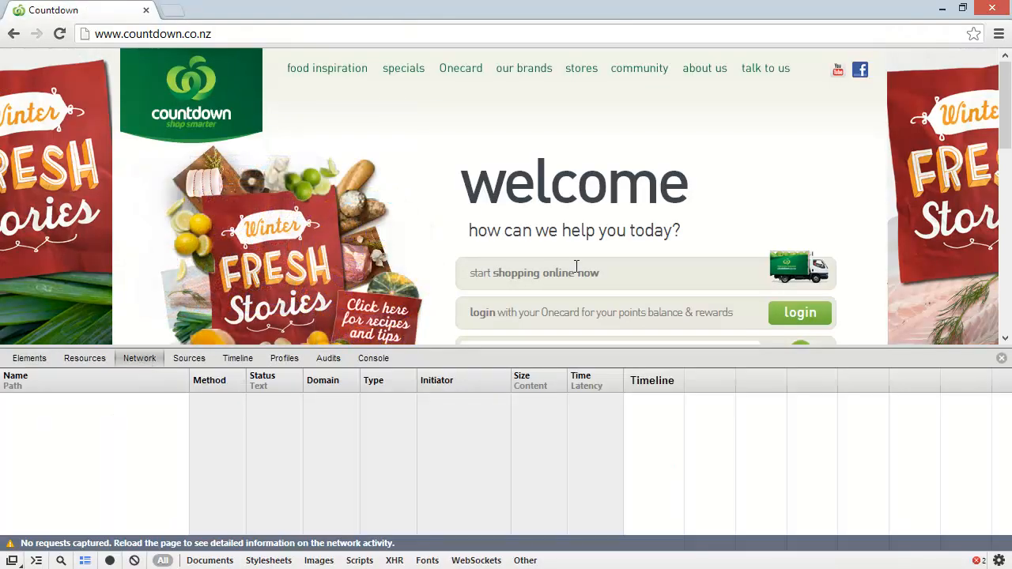
click(800, 312)
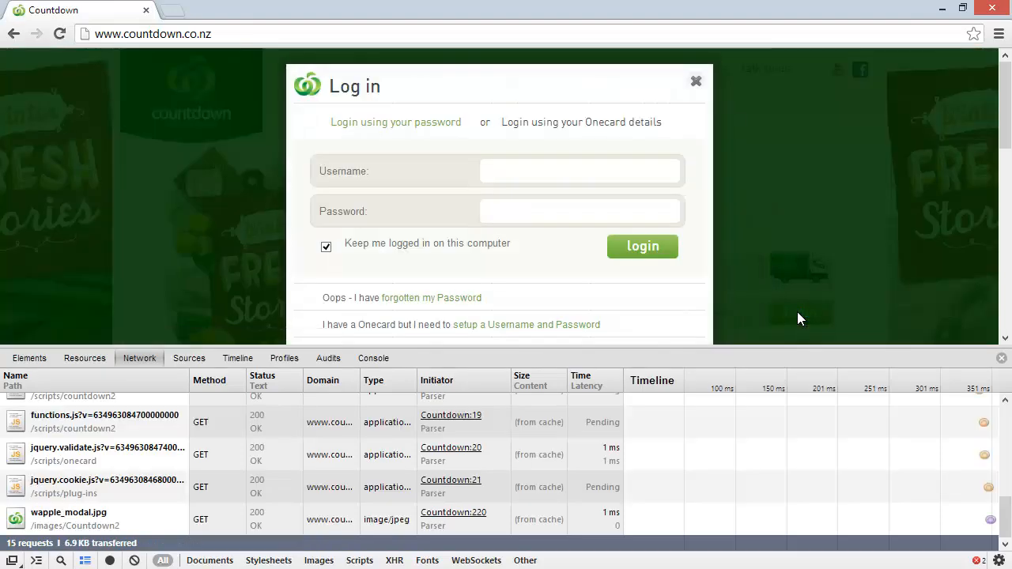
scroll(up, 3)
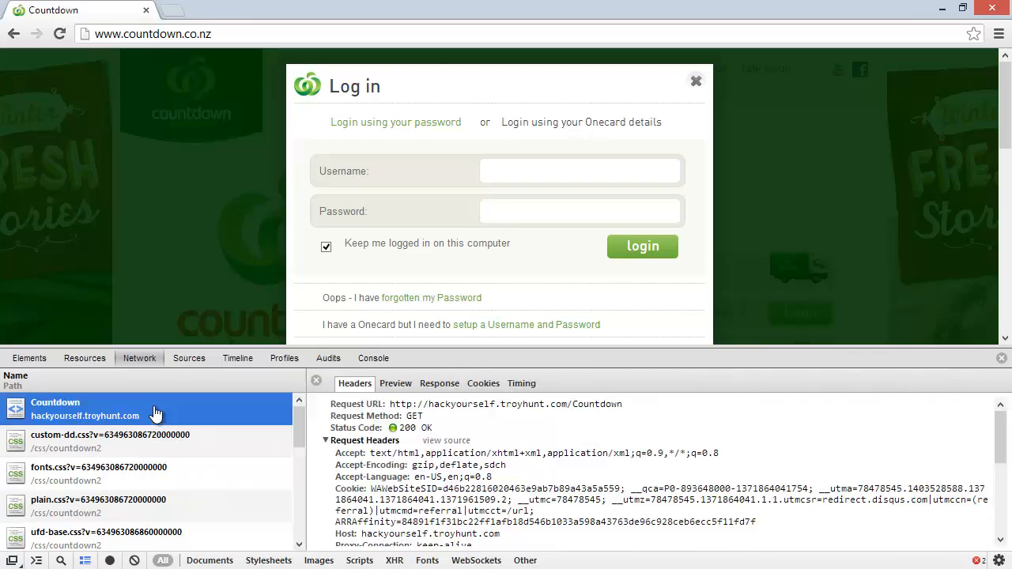
mouse_move(192, 453)
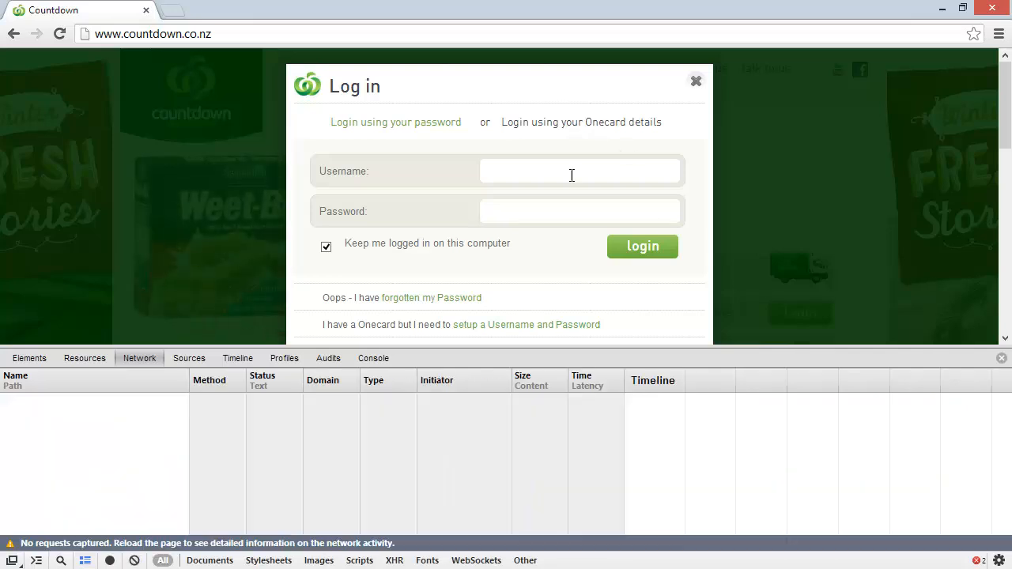
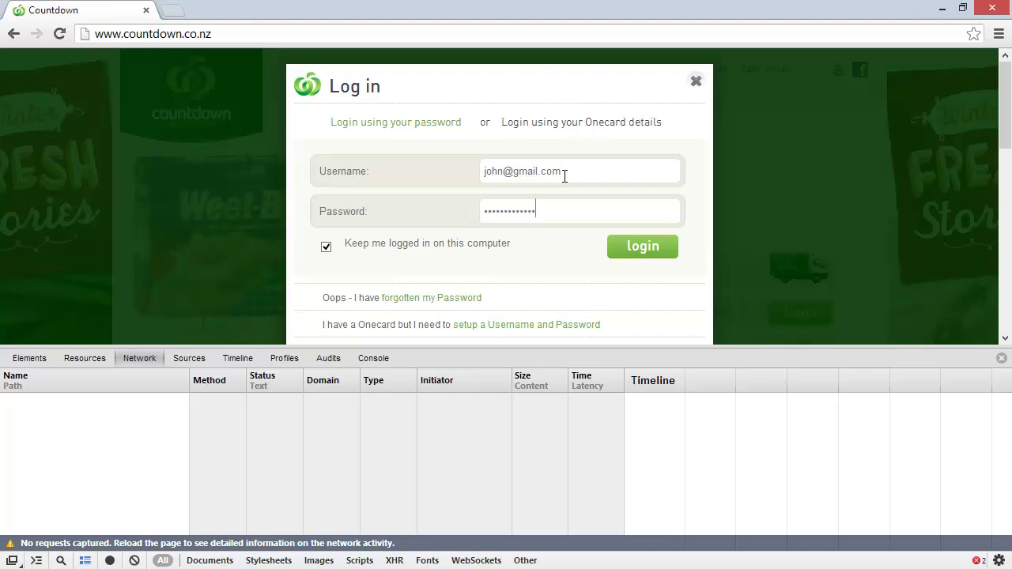
Submit the login and highlight hackyourself.troyhunt.com in the POST request's URL
click(642, 246)
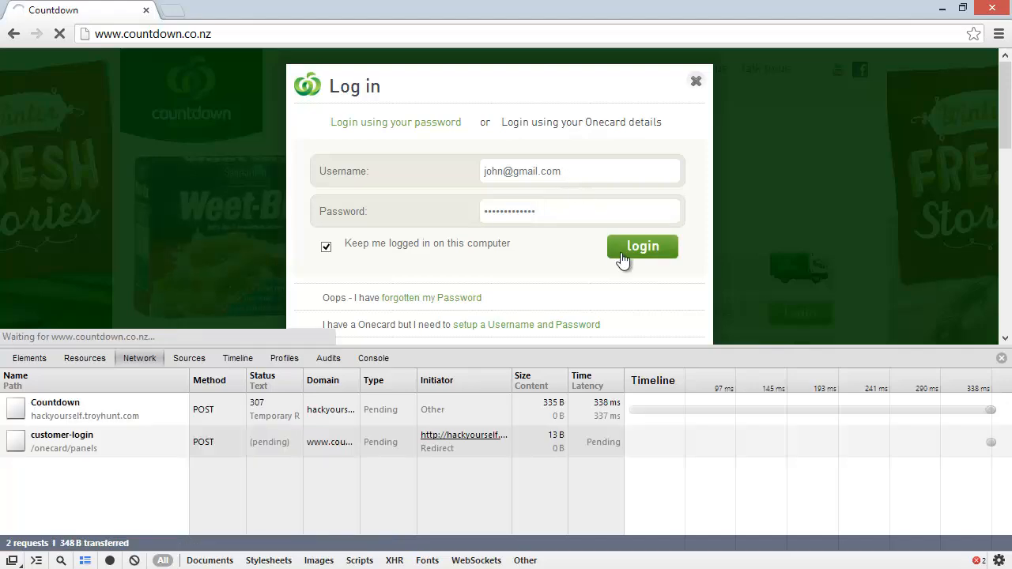
click(642, 246)
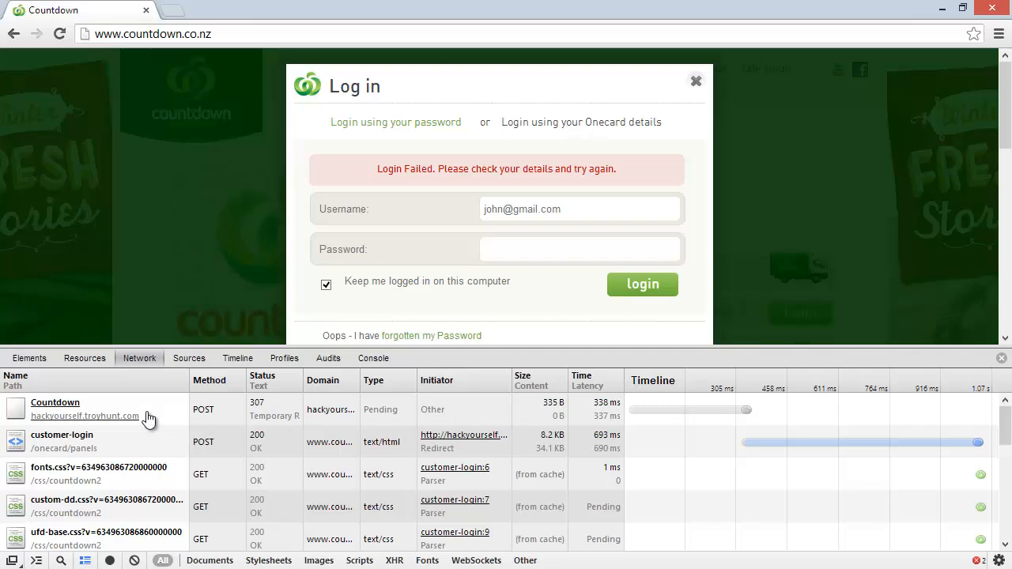
click(56, 409)
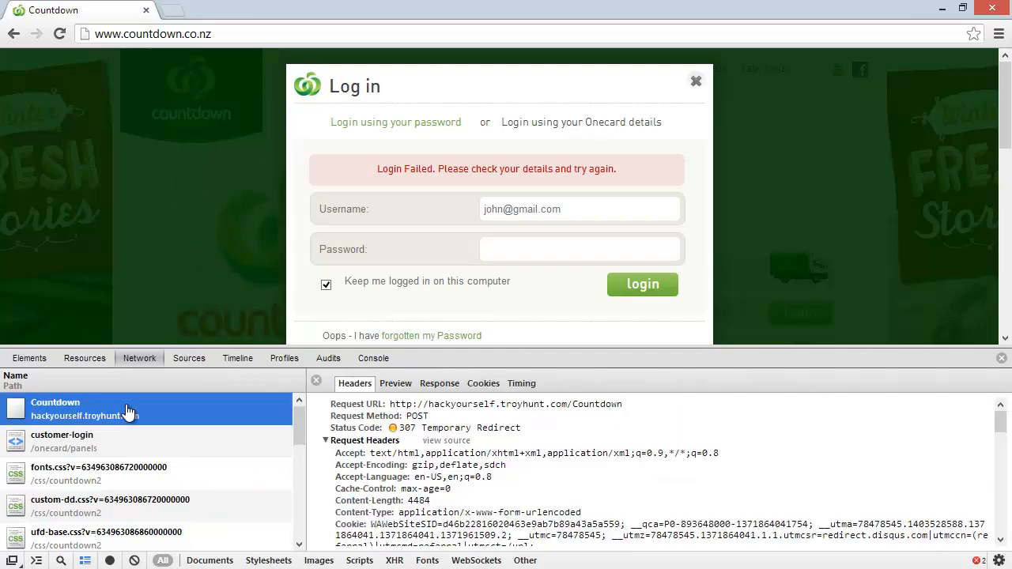
mouse_move(103, 408)
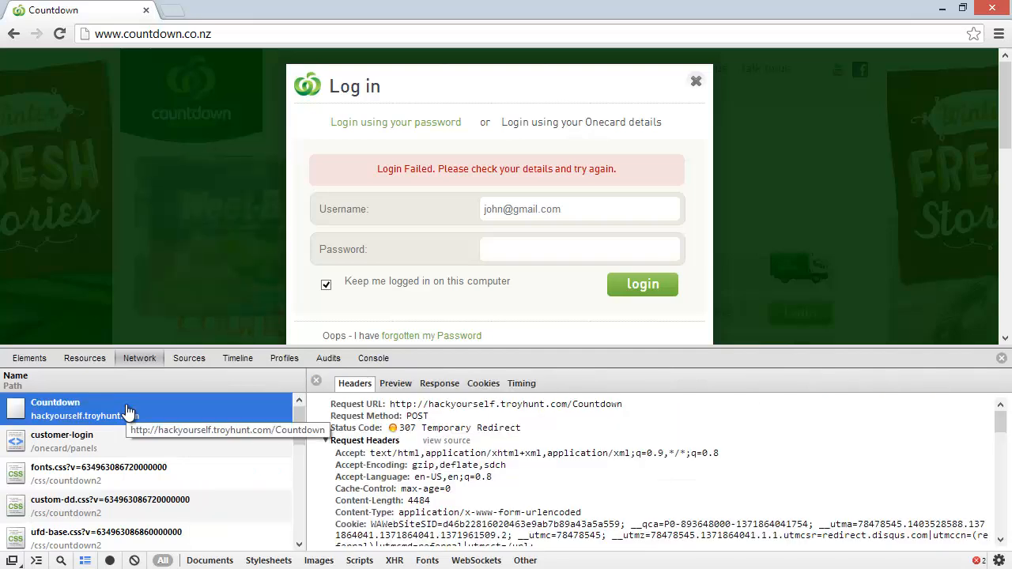
double_click(436, 404)
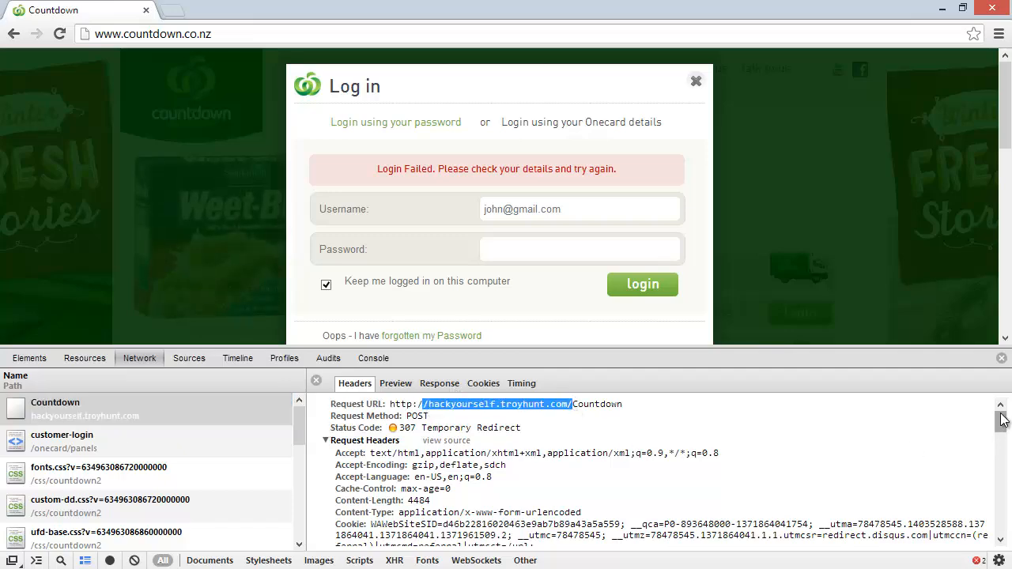
Highlight the password in Form Data, then view the redirected customer-login request
scroll(down, 3)
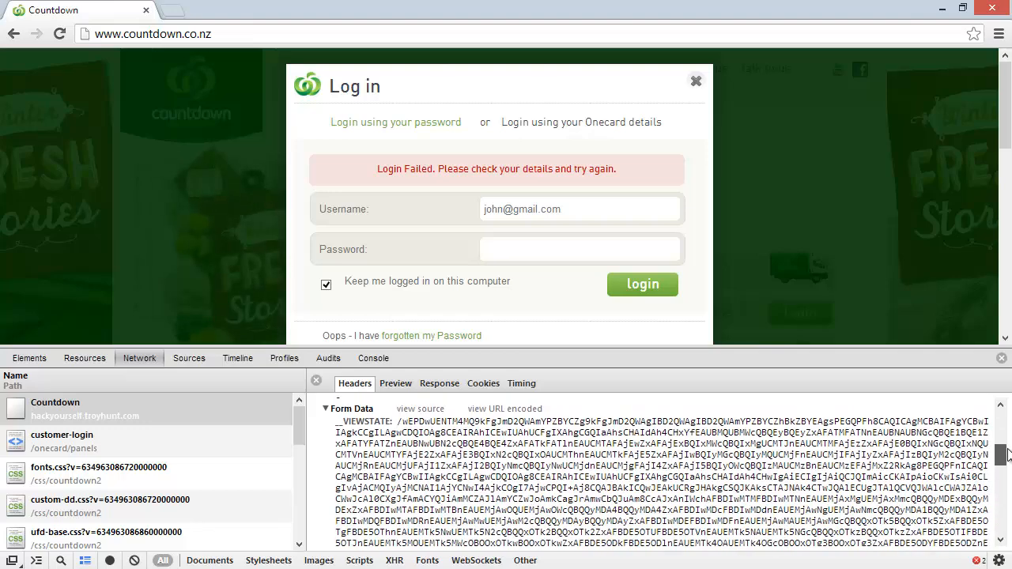
scroll(down, 3)
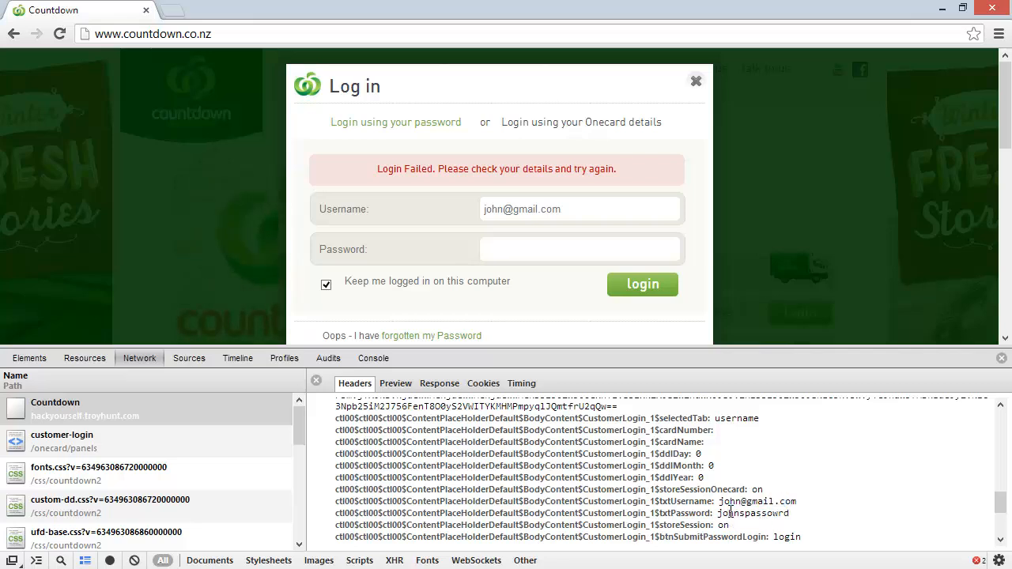
double_click(752, 513)
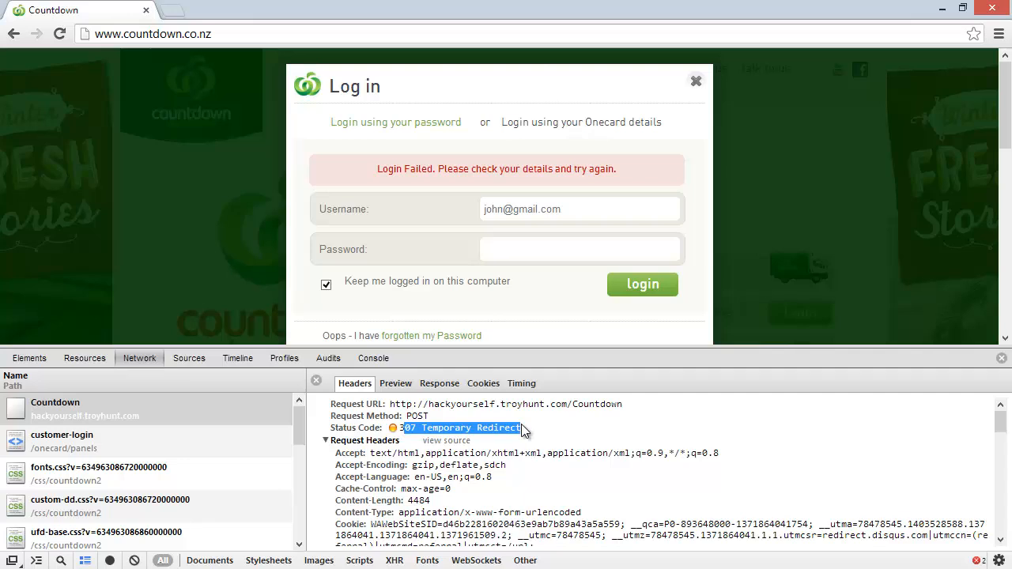
mouse_move(83, 451)
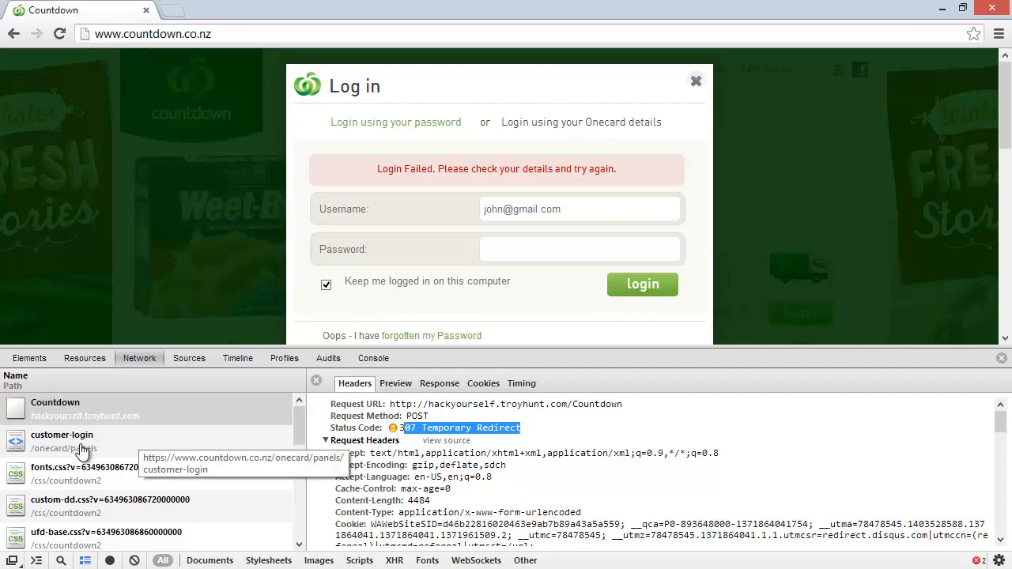
click(62, 435)
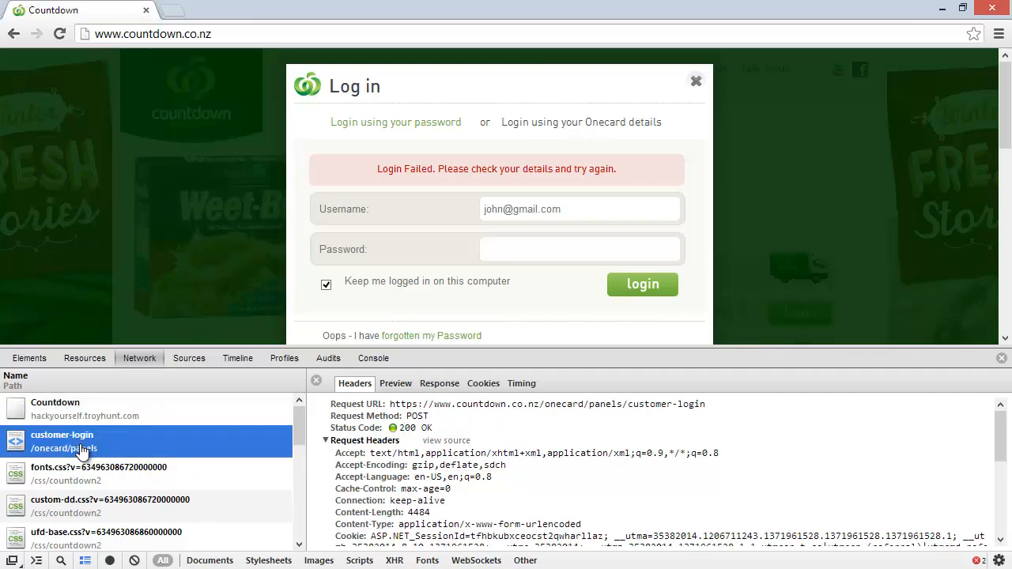
mouse_move(83, 448)
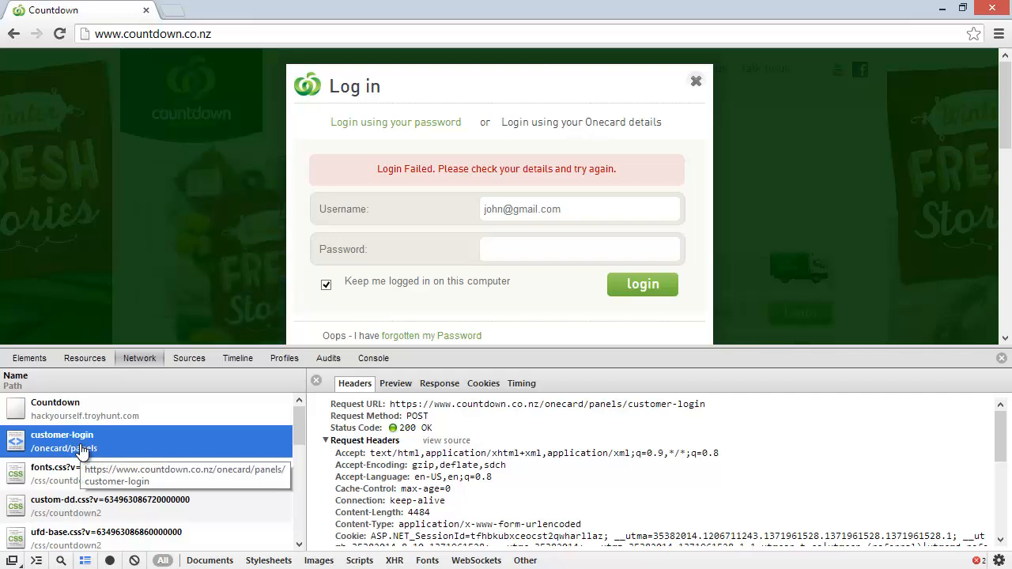